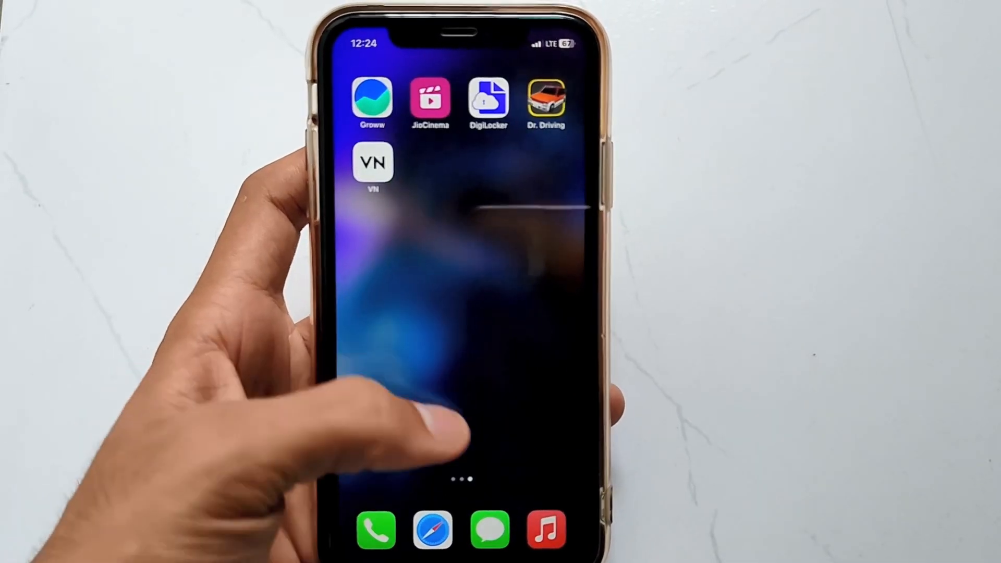
- Swipe to the Home Screen page with Instagram, then switch to AnyMiro on the Mac
scroll("left", 3)
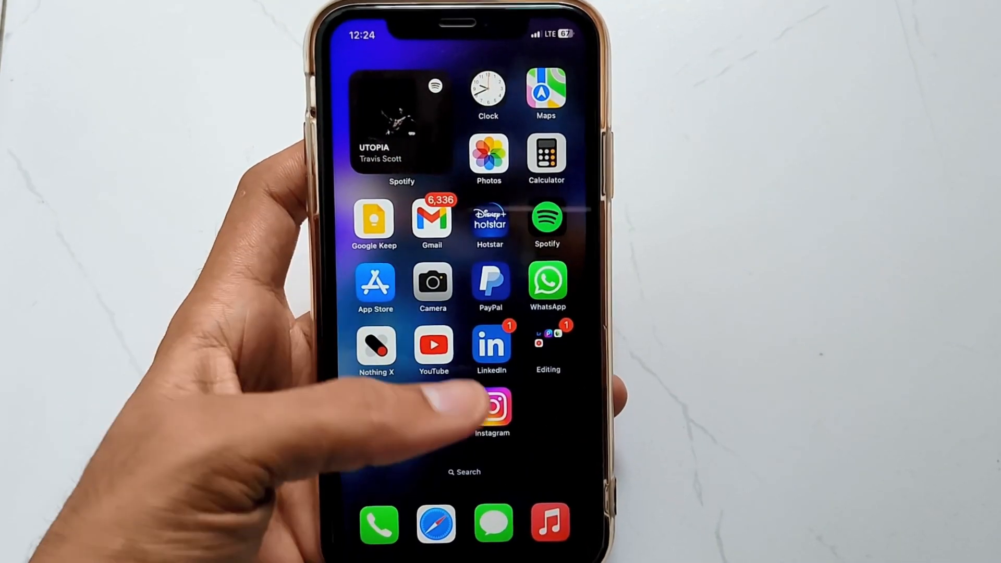
left_click(491, 407)
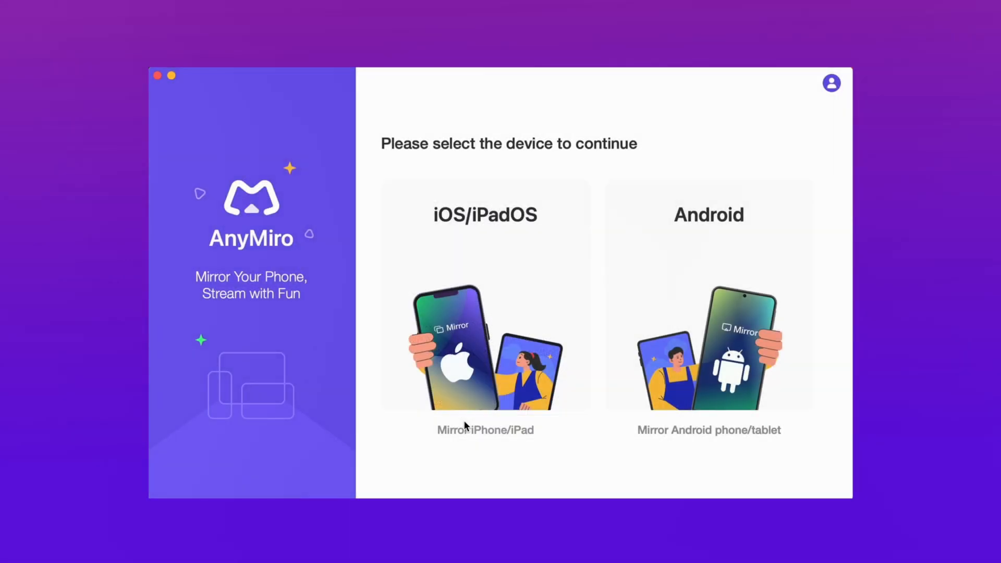
- Mirror the iPhone via iOS/iPadOS, accepting the AirPlay warning and trusting this computer
left_click(484, 300)
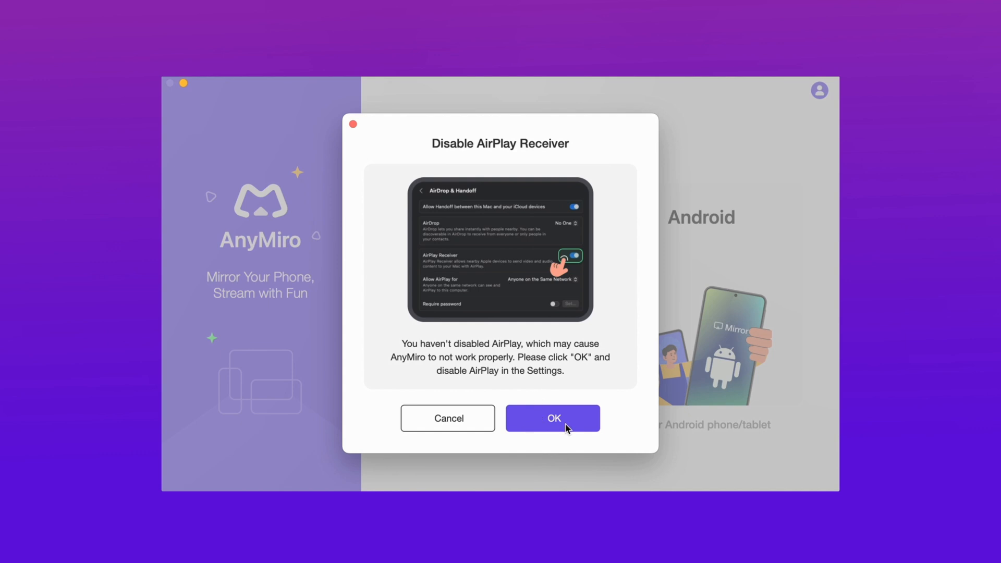
left_click(552, 418)
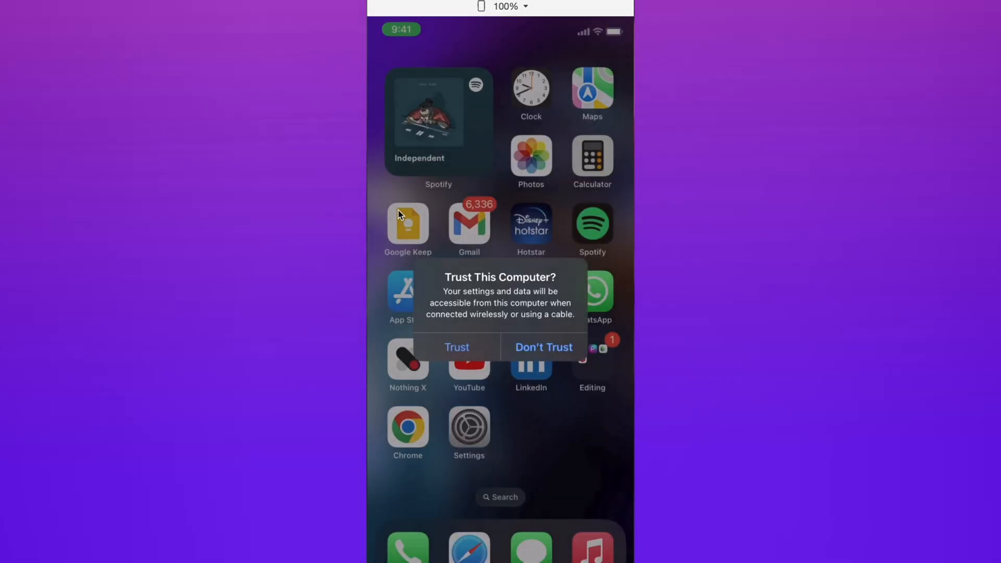
left_click(456, 347)
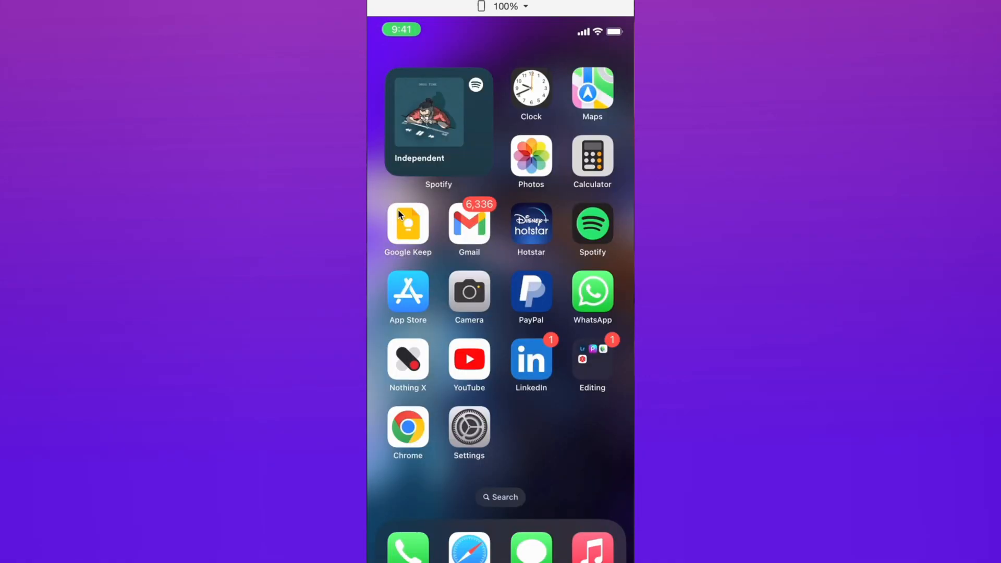
scroll("left", 3)
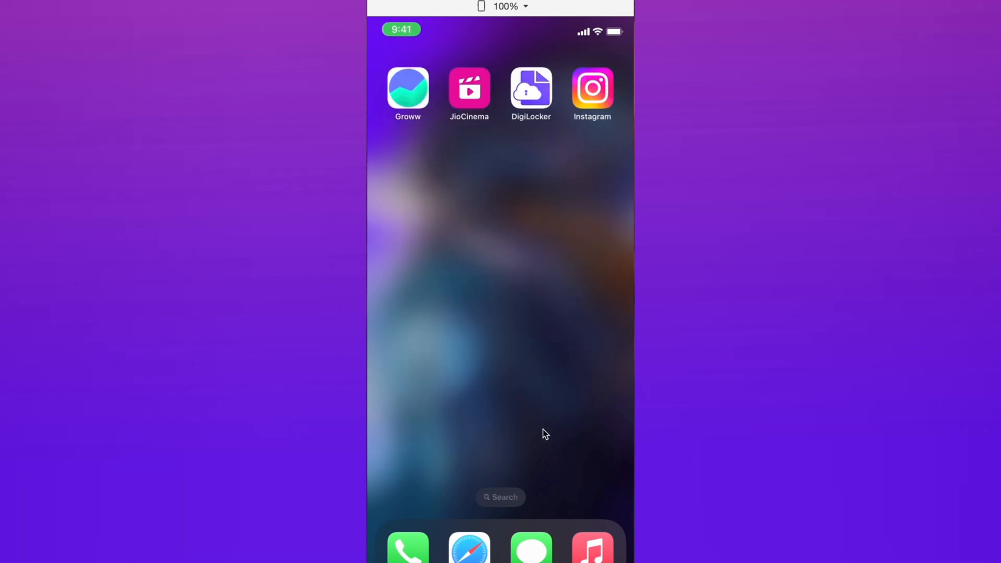
left_click(590, 89)
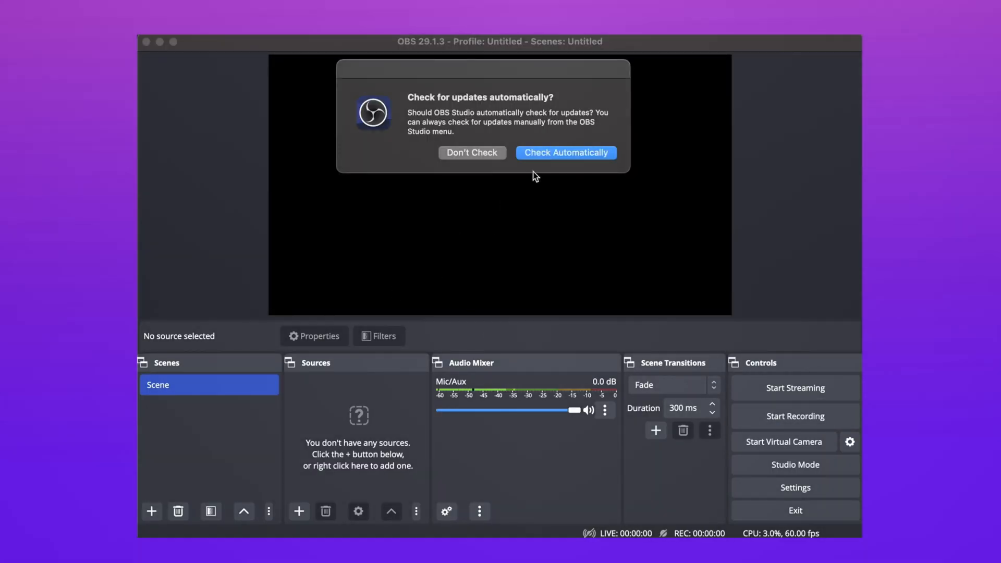
- Enable automatic update checks and create a new macOS Screen Capture source
left_click(564, 153)
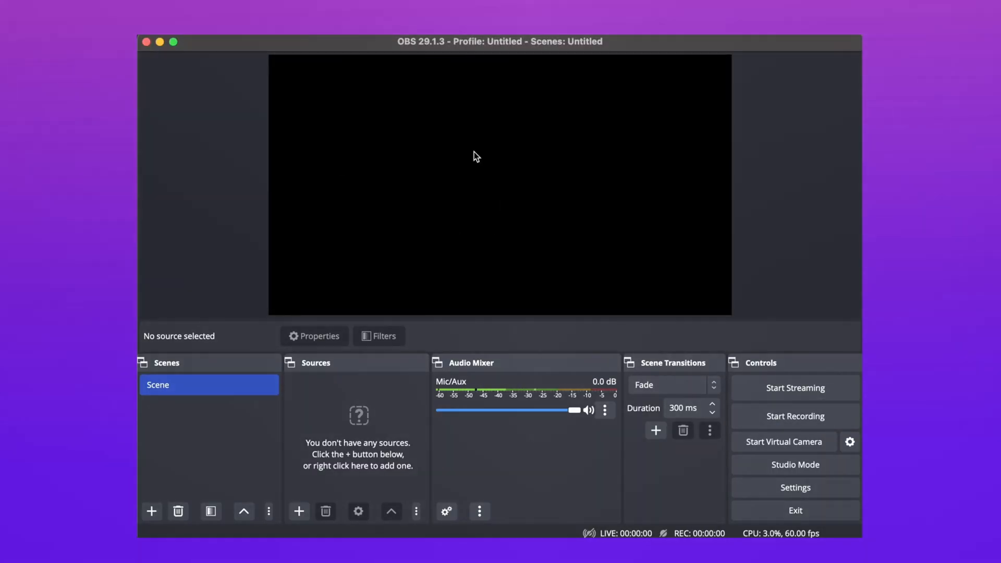
mouse_move(450, 426)
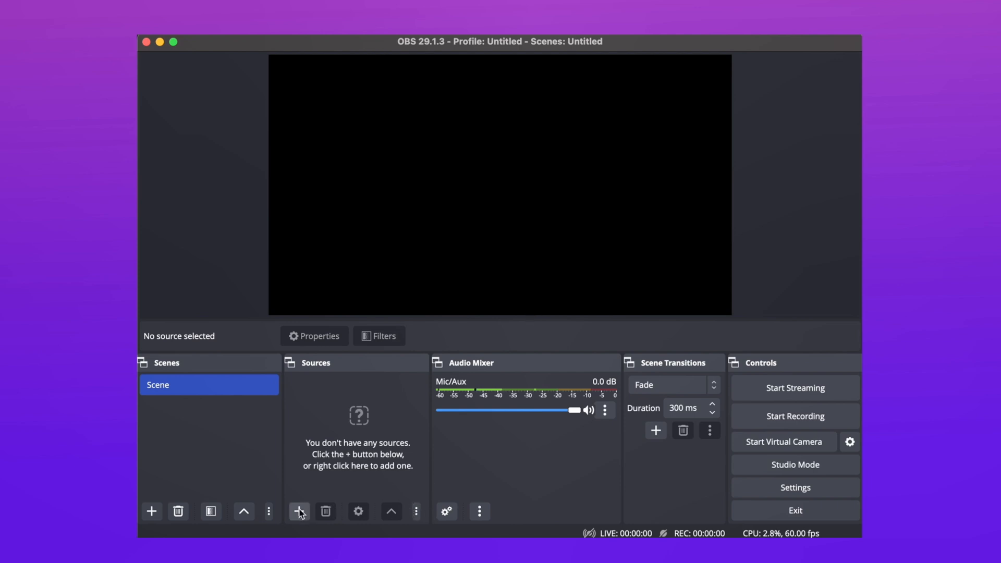
left_click(298, 510)
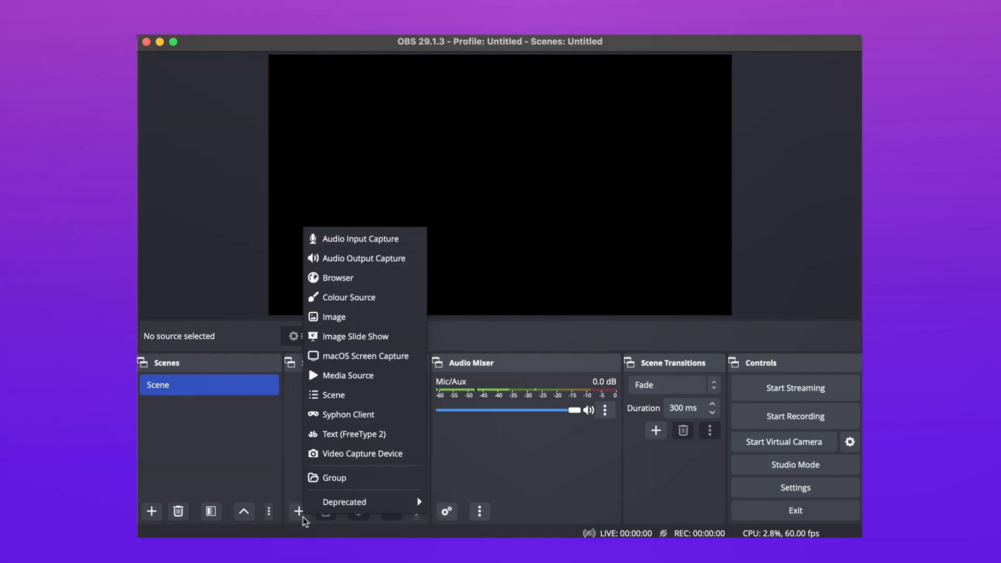
mouse_move(347, 375)
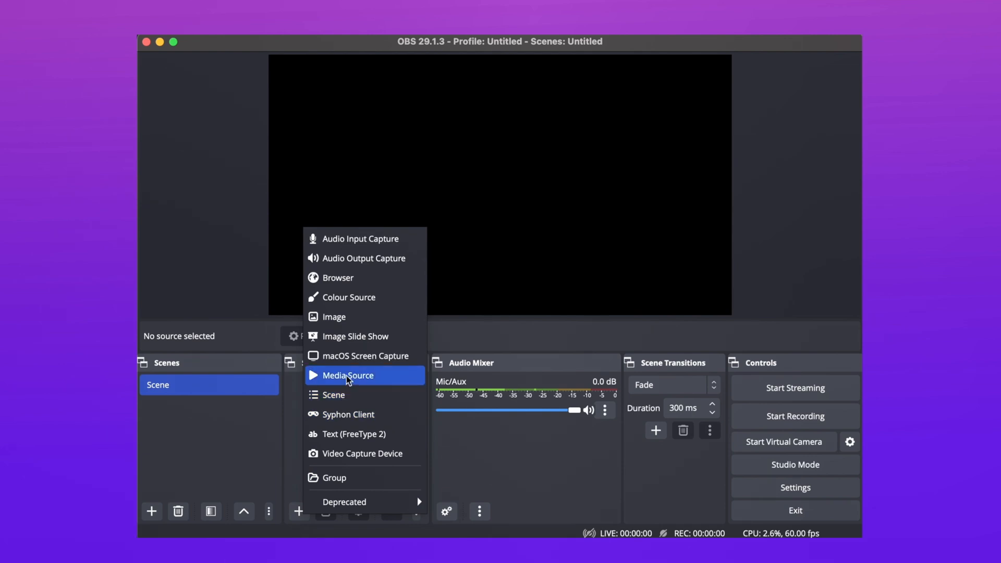
mouse_move(359, 350)
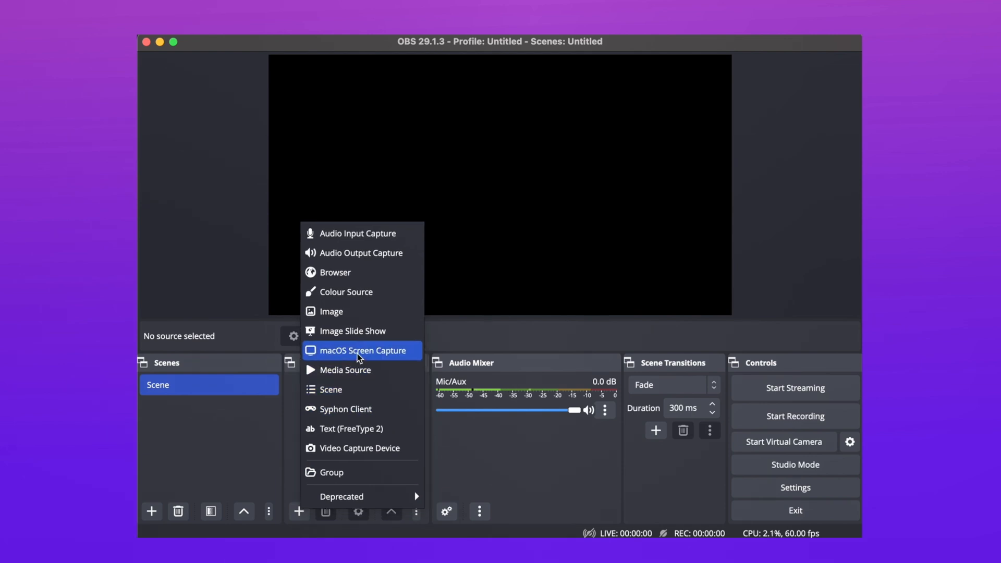
left_click(360, 350)
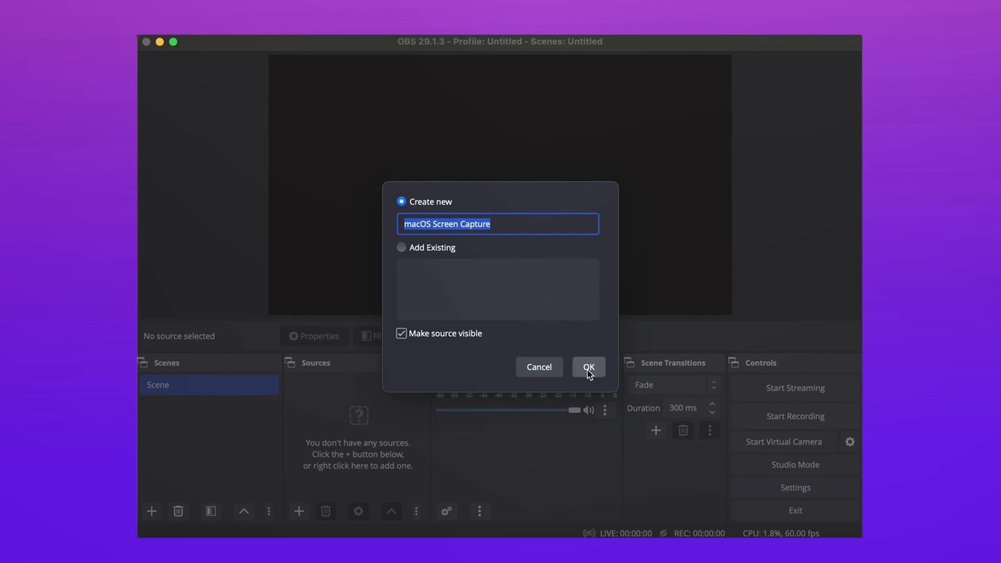
left_click(587, 367)
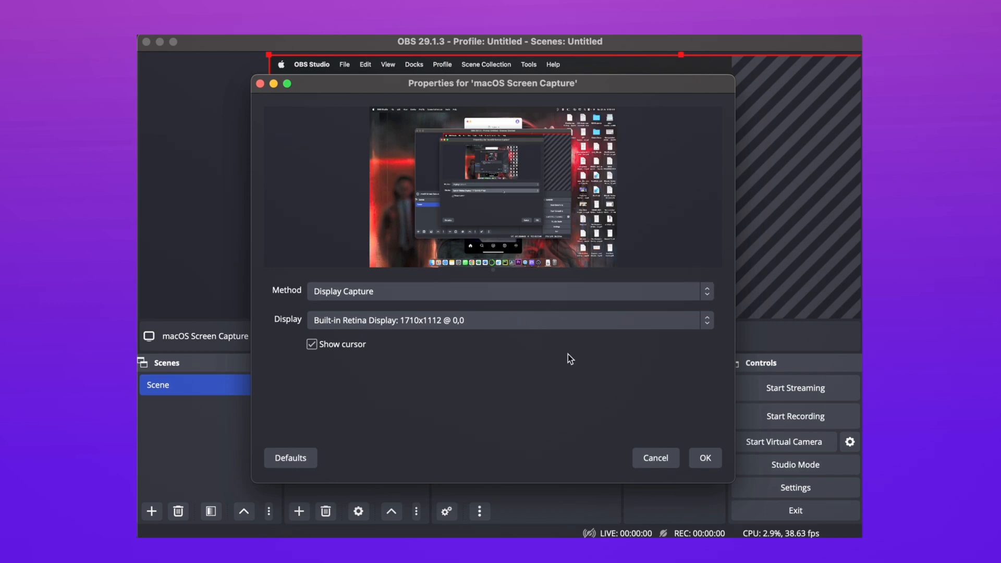
- Accept the macOS Screen Capture properties to show the Mac desktop in the preview
left_click(704, 458)
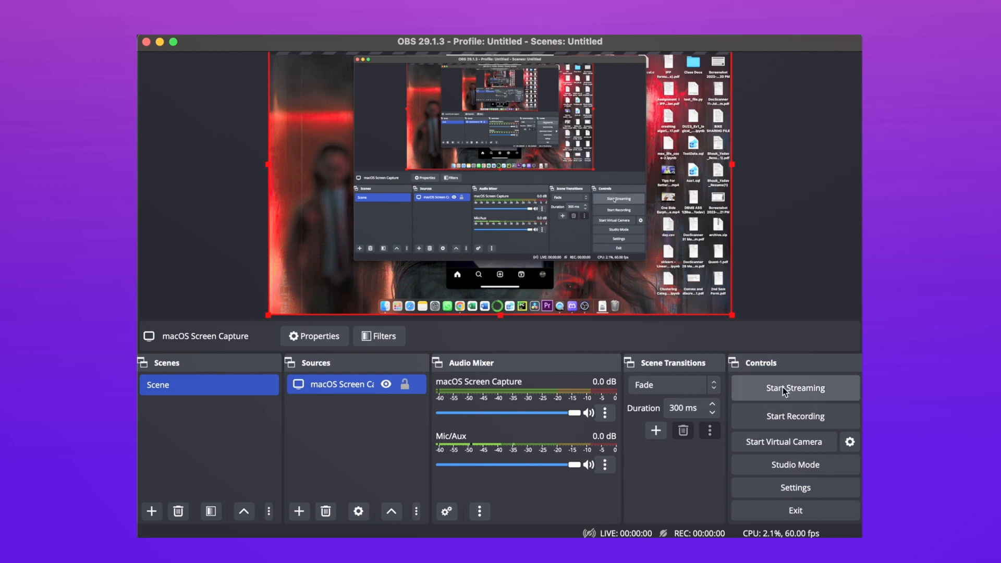
- In Stream settings, choose YouTube - RTMPS and switch to Use Stream Key (advanced)
left_click(794, 388)
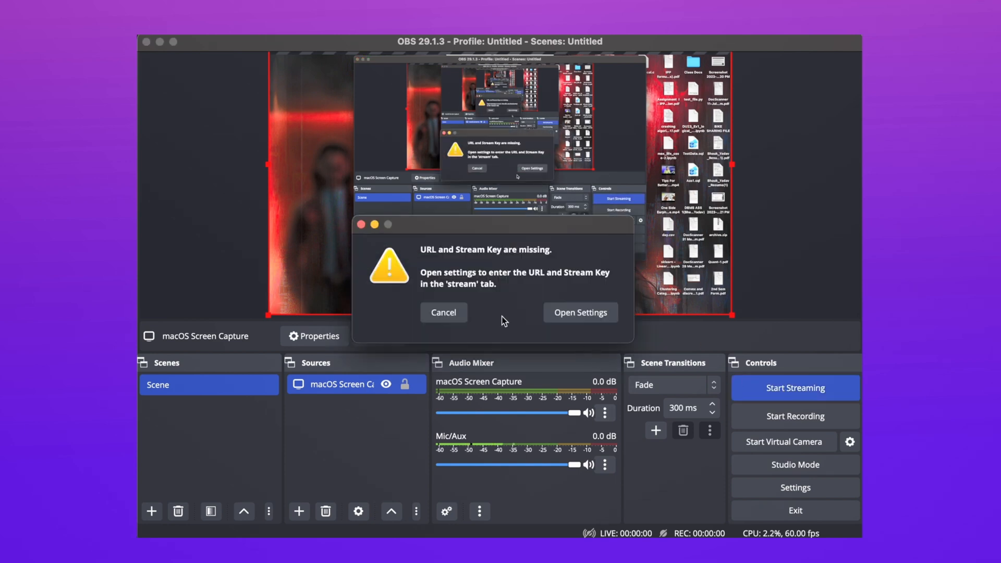
left_click(579, 312)
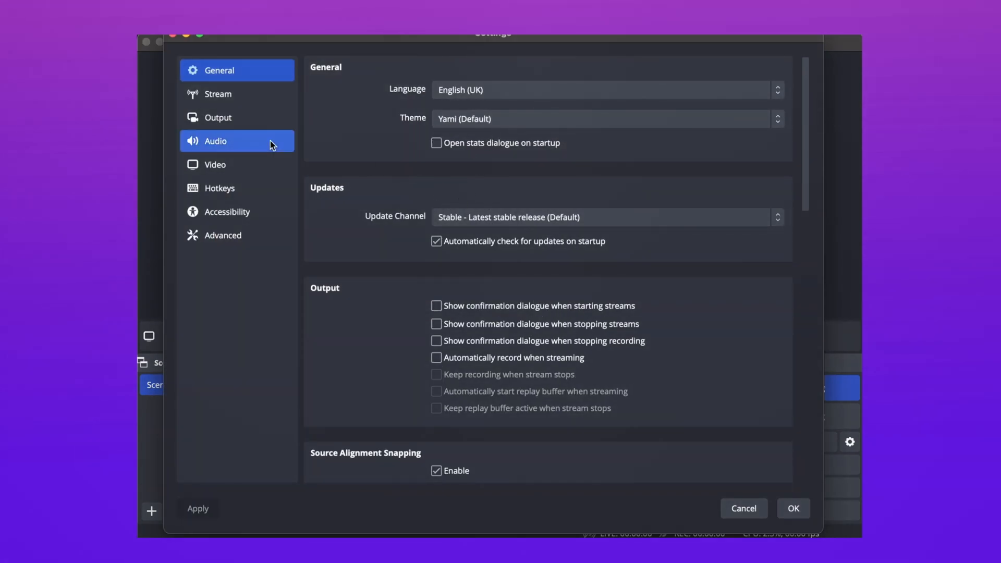
left_click(218, 94)
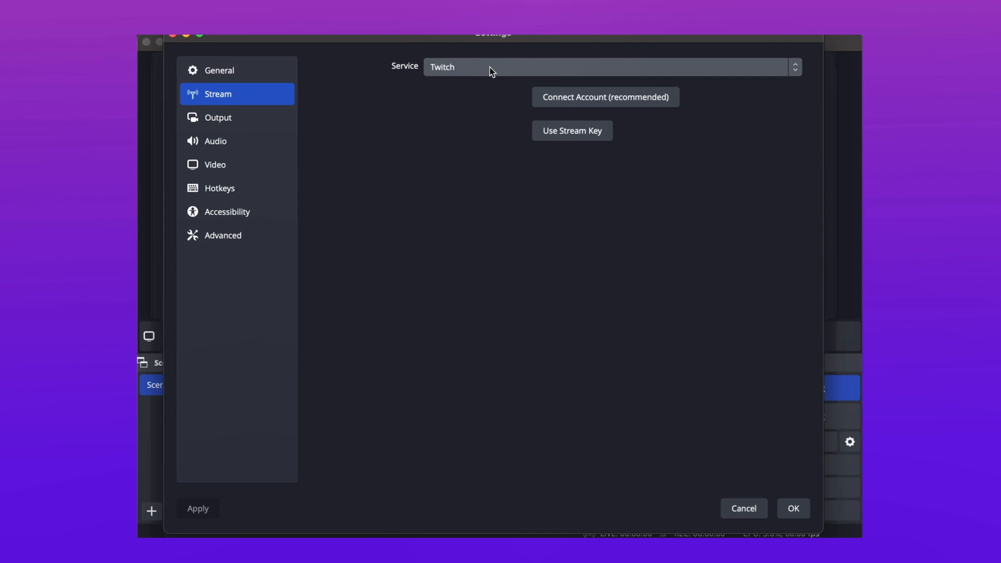
left_click(607, 67)
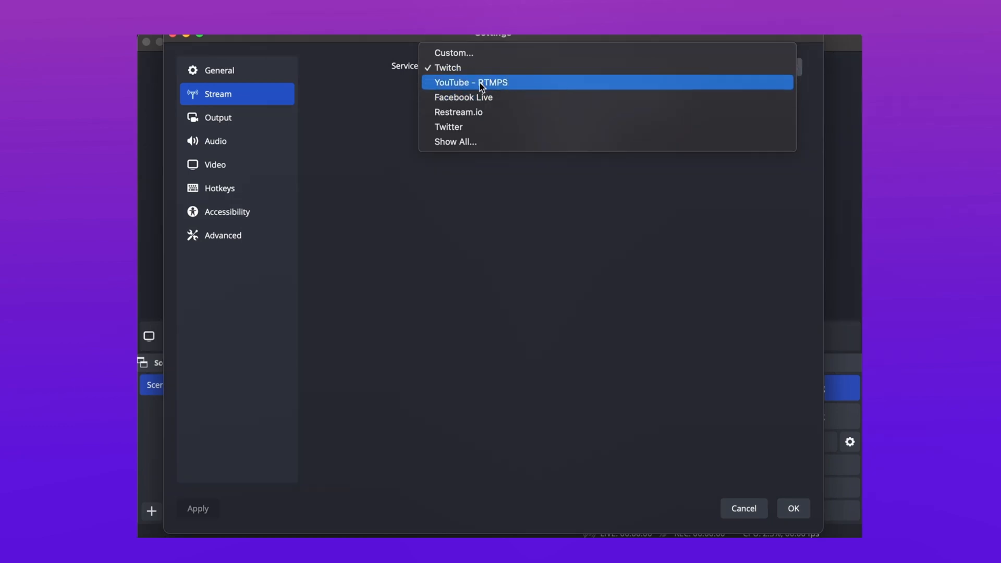
left_click(470, 82)
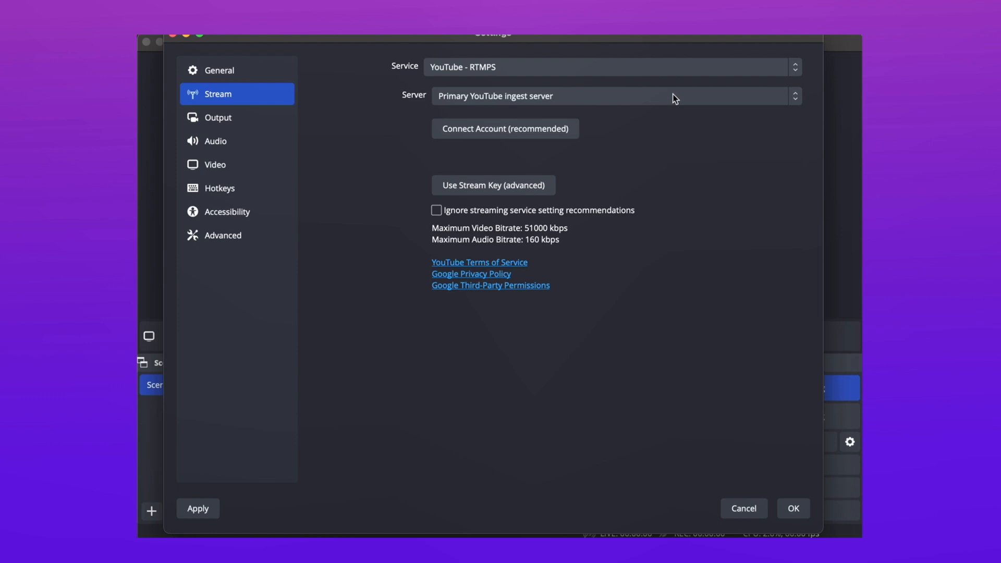
left_click(492, 185)
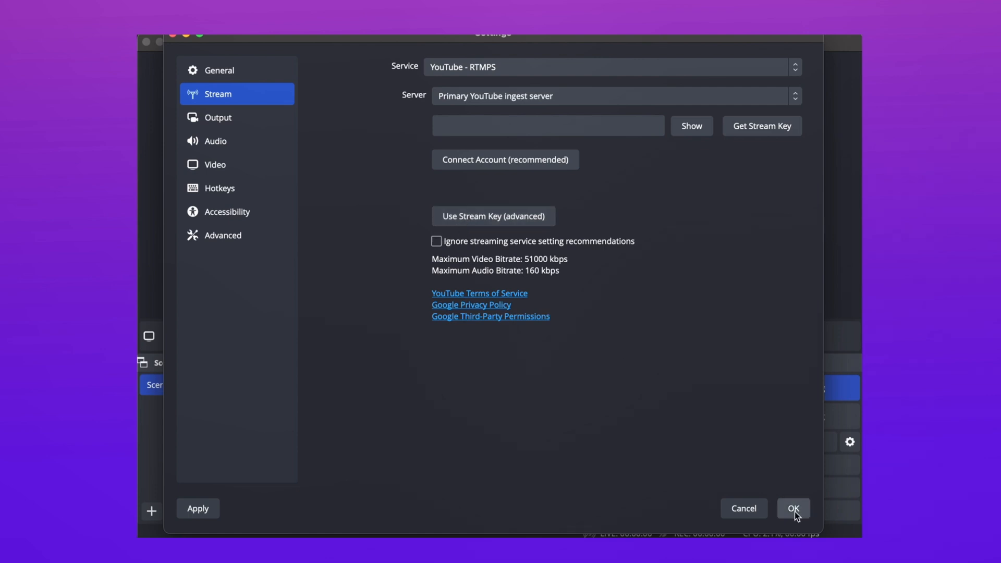
- Save the YouTube - RTMPS stream settings in OBS
left_click(792, 509)
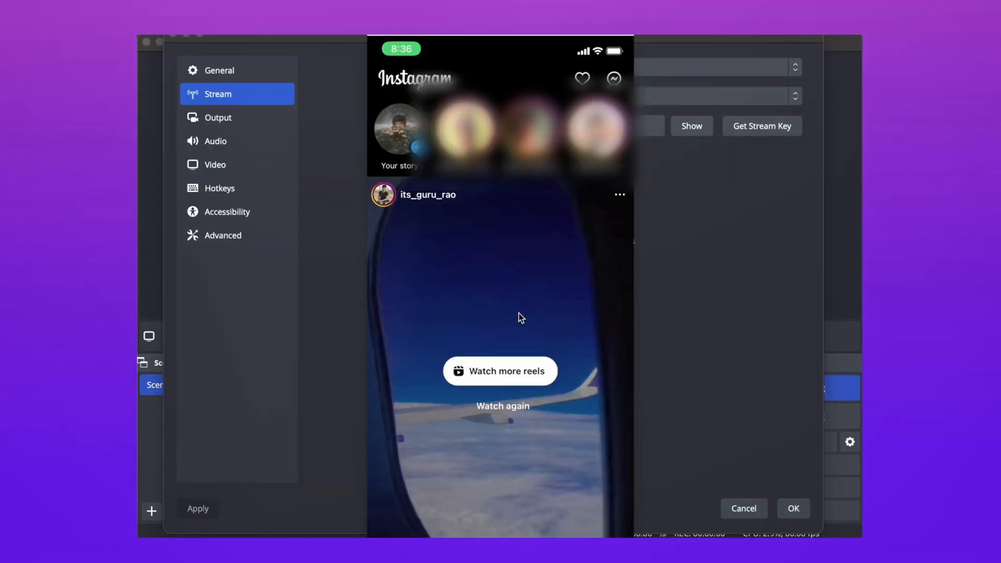
mouse_move(519, 337)
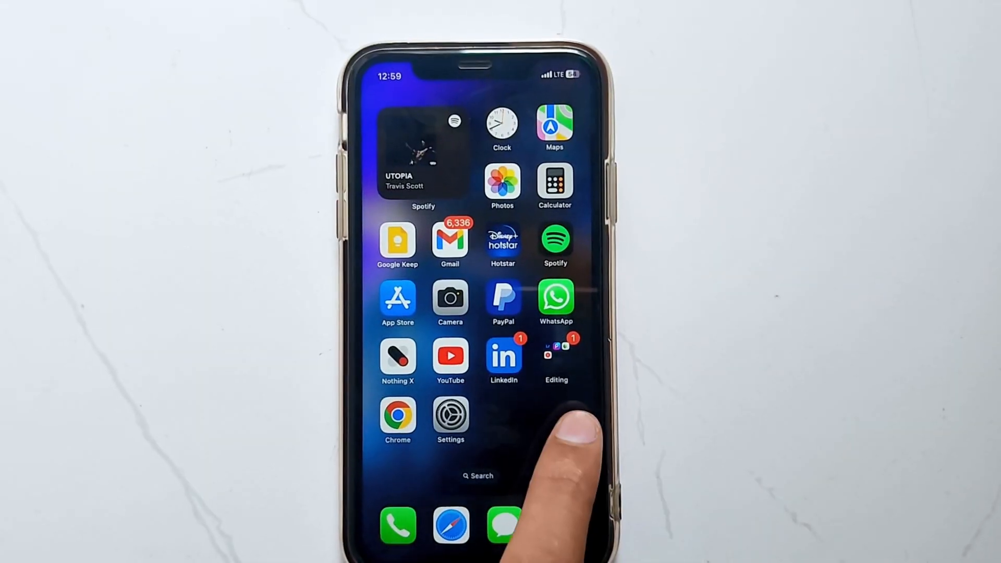
- Open Instagram's story camera, switch to LIVE and start the live broadcast
scroll("left", 3)
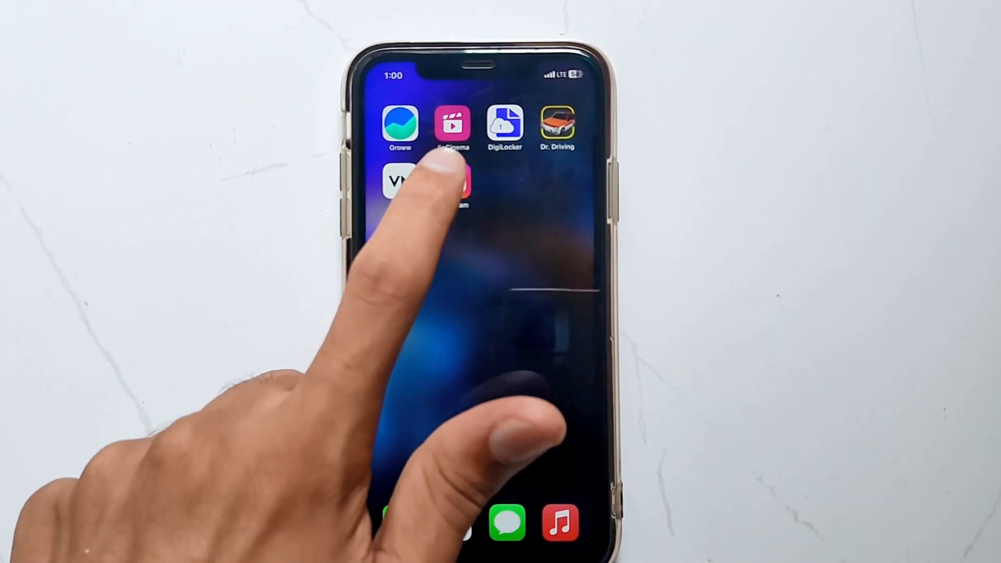
left_click(452, 185)
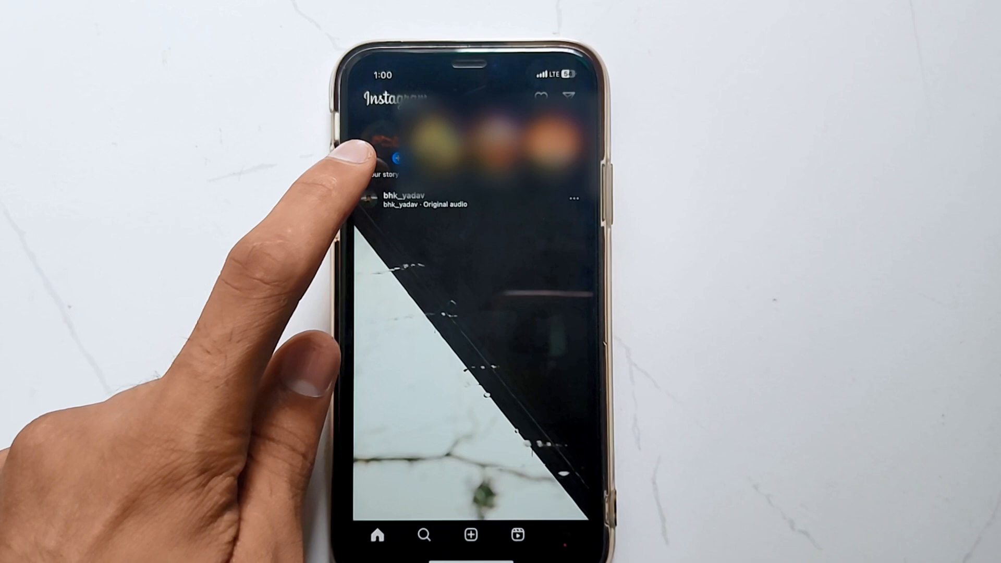
left_click(402, 157)
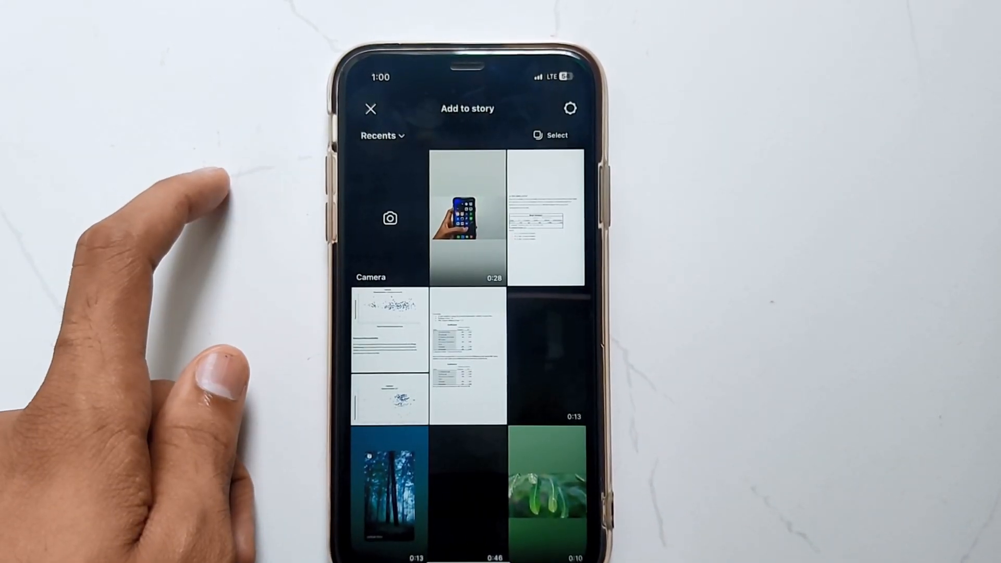
left_click(390, 218)
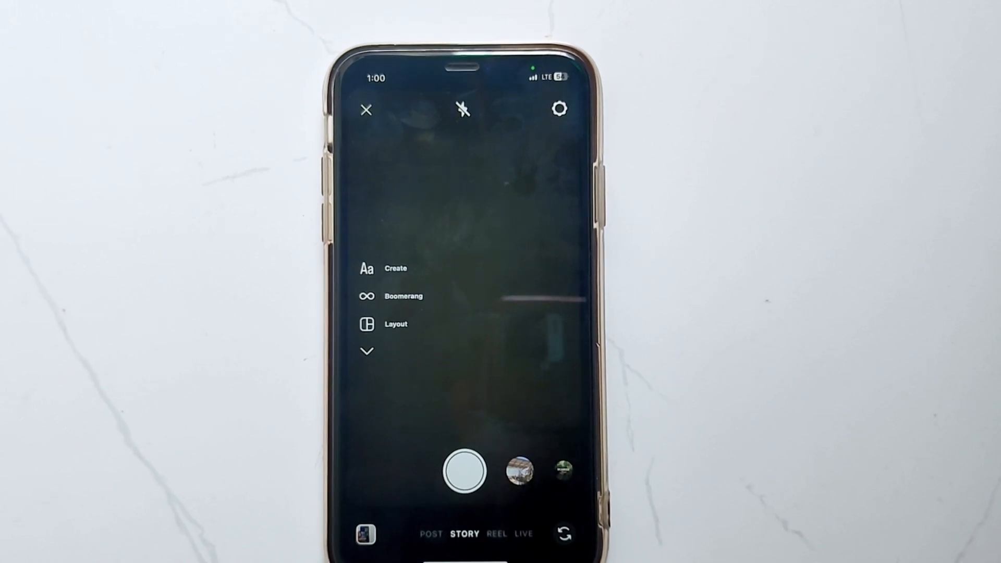
left_click(460, 535)
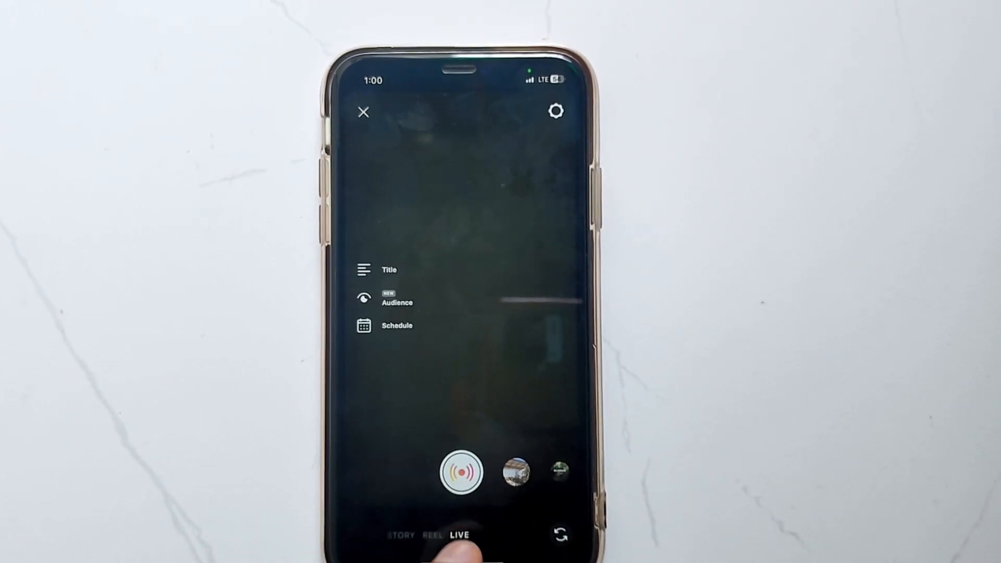
left_click(460, 472)
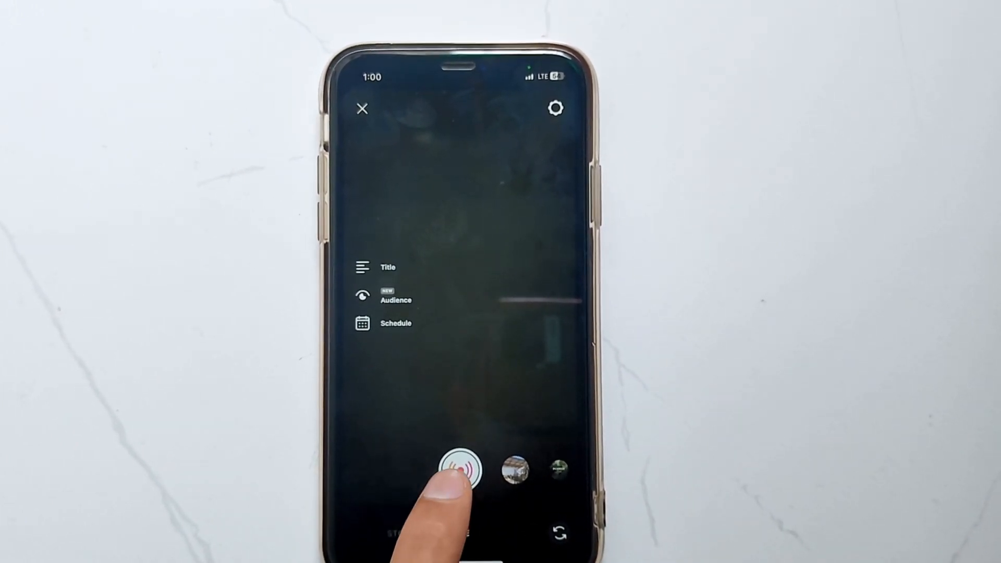
left_click(455, 469)
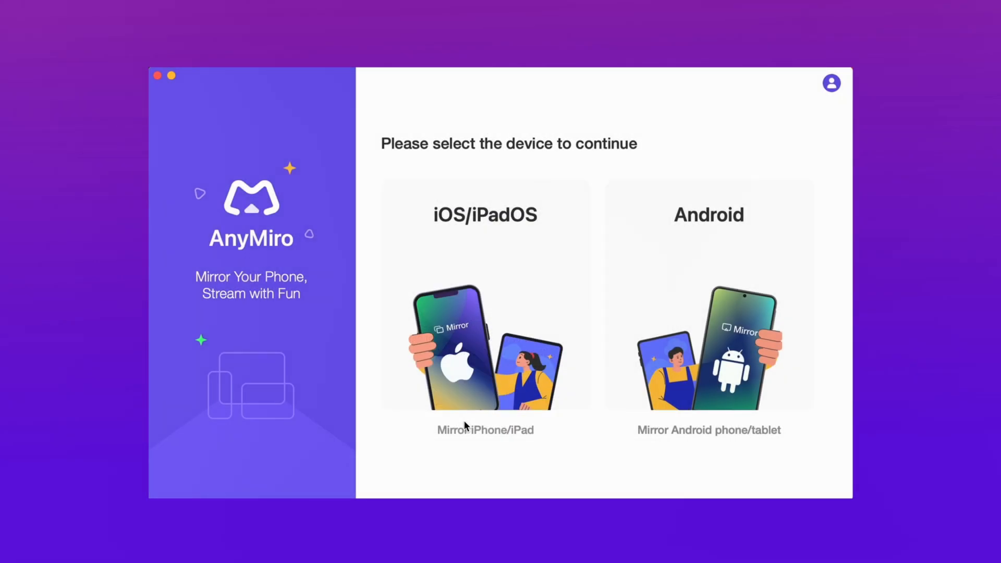
- Choose iOS/iPadOS in AnyMiro to reach the USB connection page
left_click(486, 300)
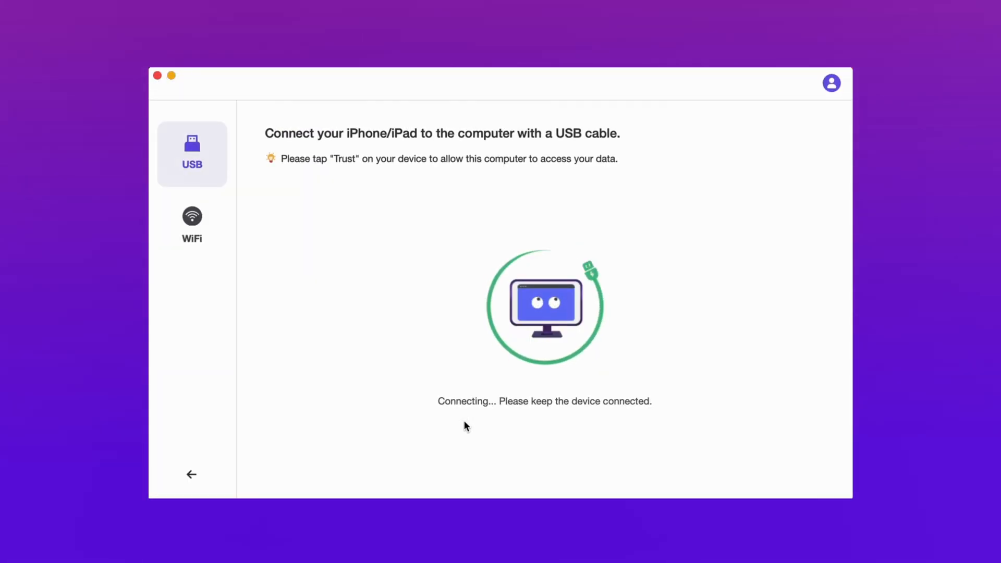